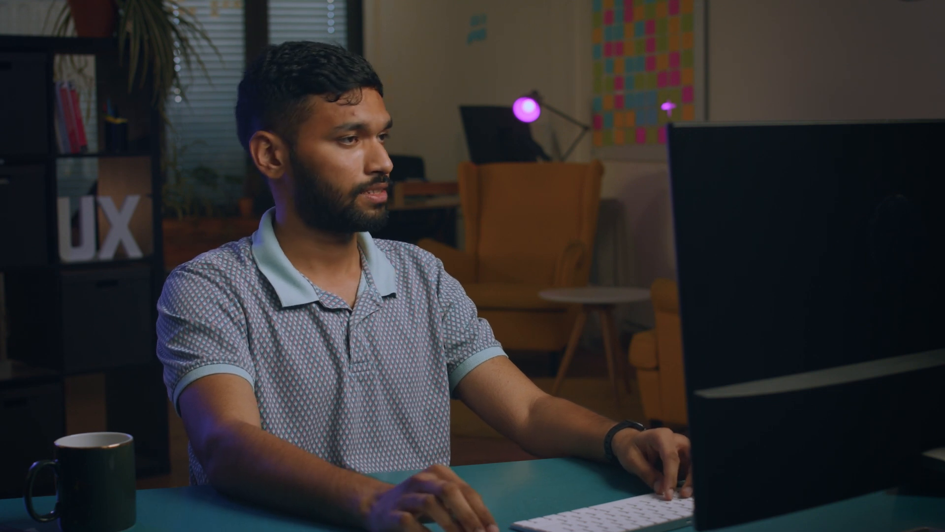
Start File > Open and browse the dialog to the Desktop.
click(110, 22)
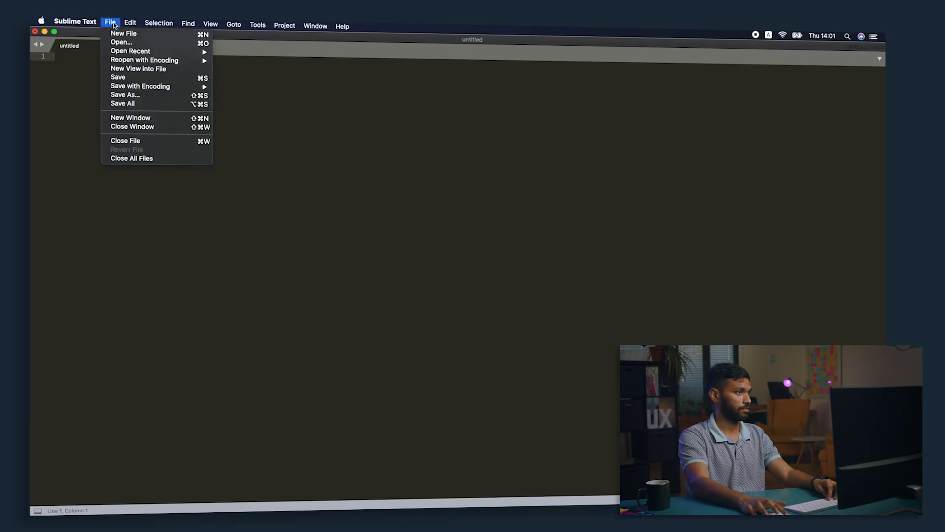
mouse_move(120, 42)
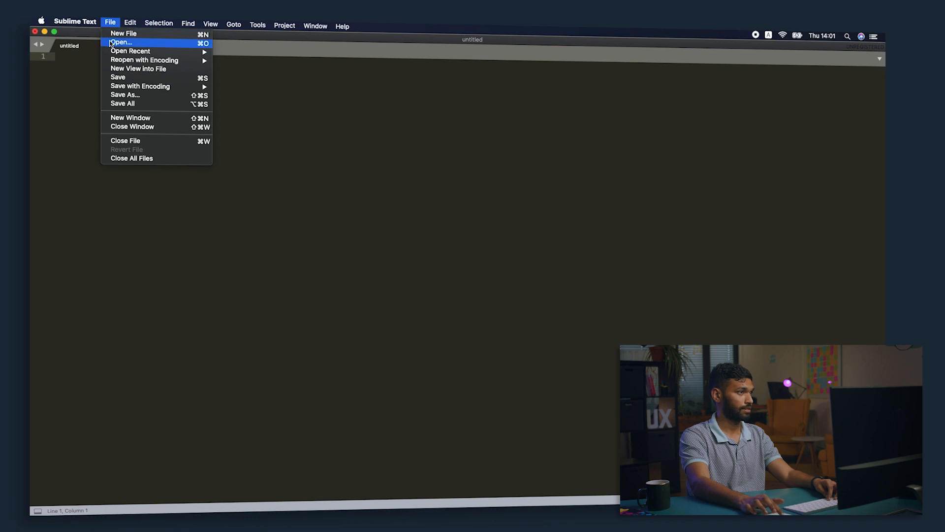
click(123, 42)
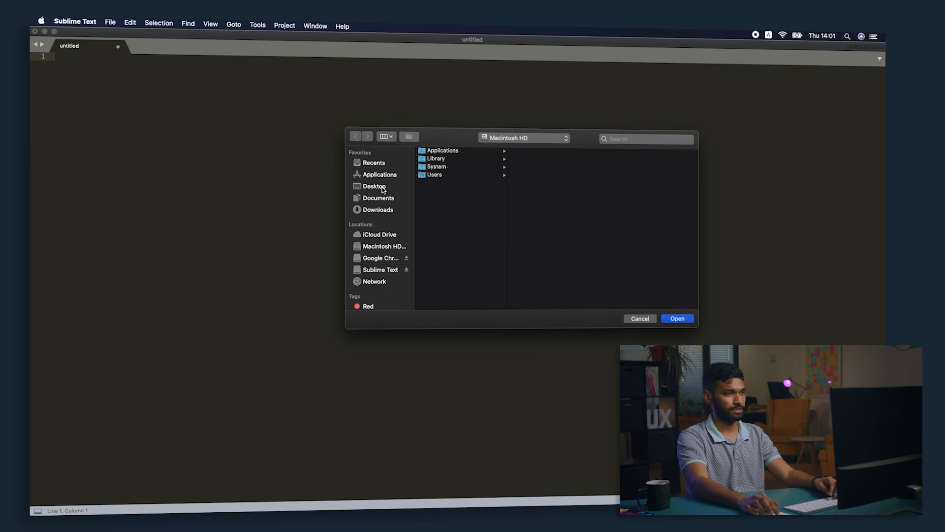
click(374, 186)
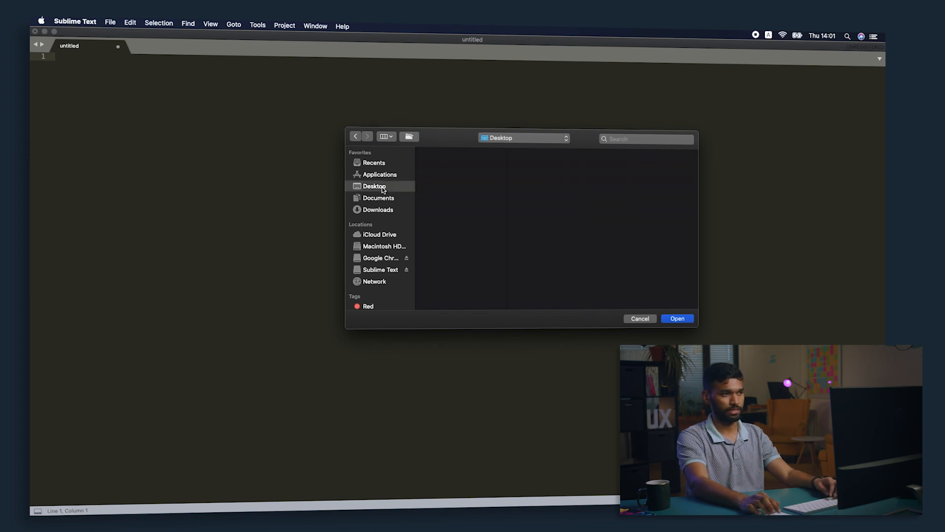
mouse_move(485, 176)
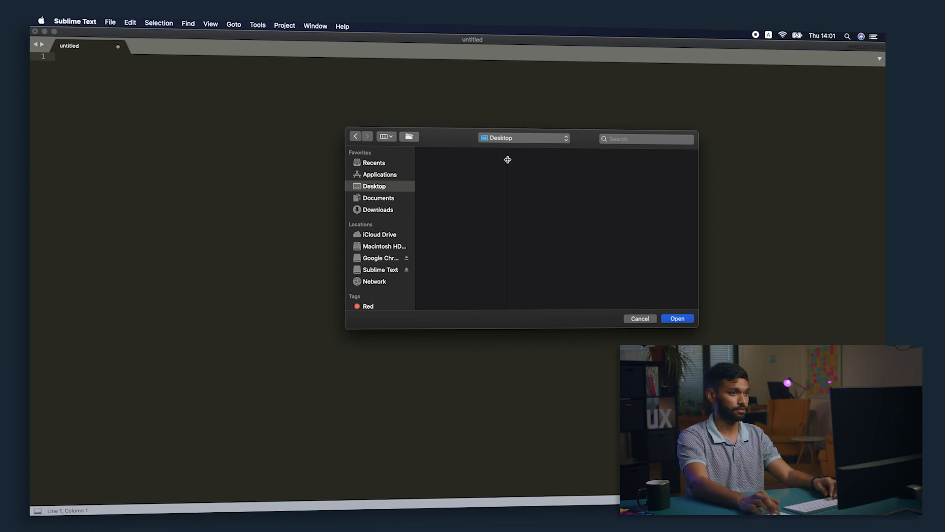
mouse_move(418, 139)
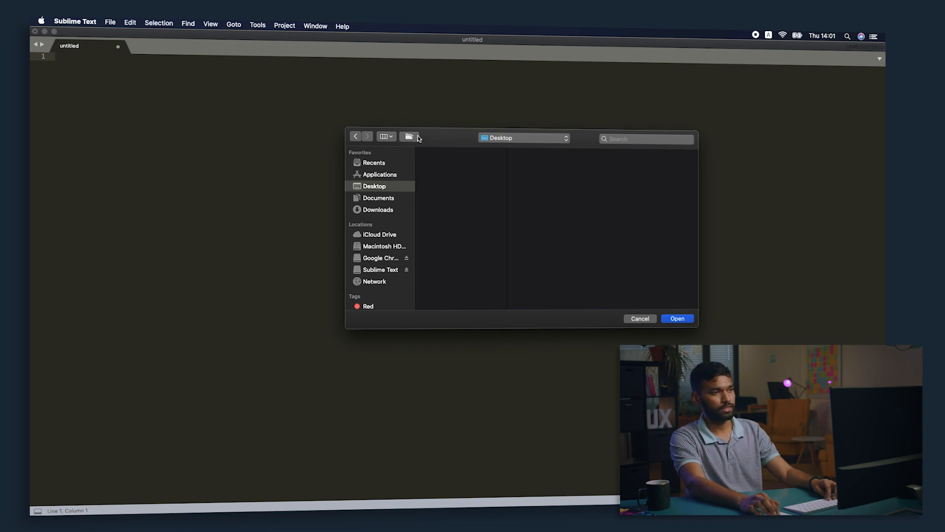
Create a 'portfolio' folder on the Desktop and load it as the project folder.
click(408, 135)
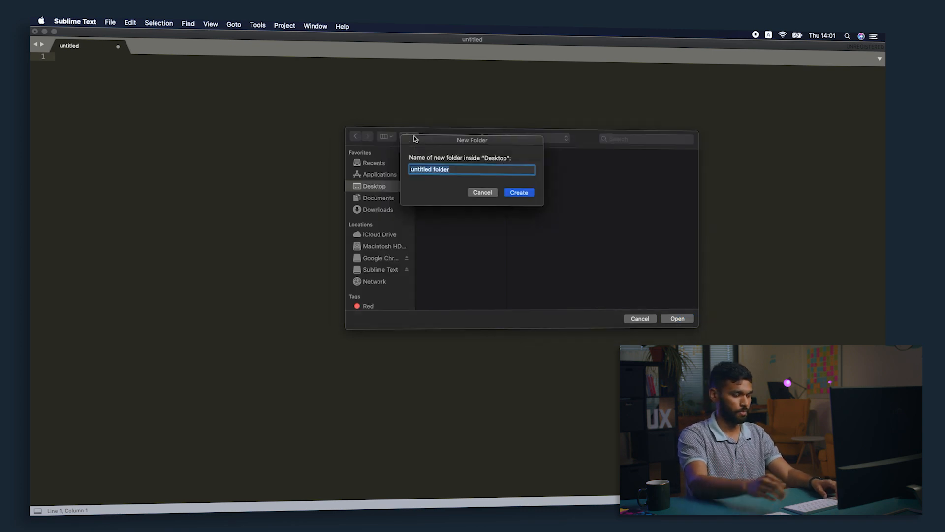
text(portfo)
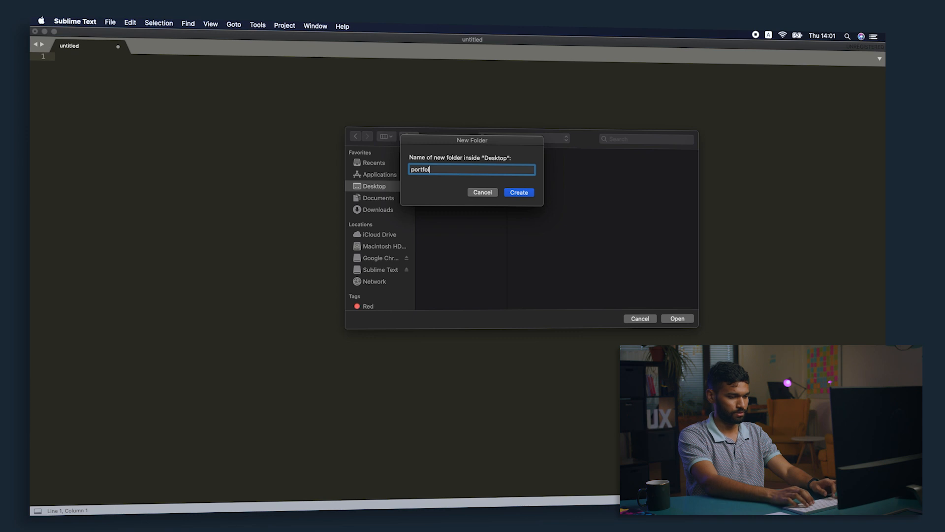
text(lio)
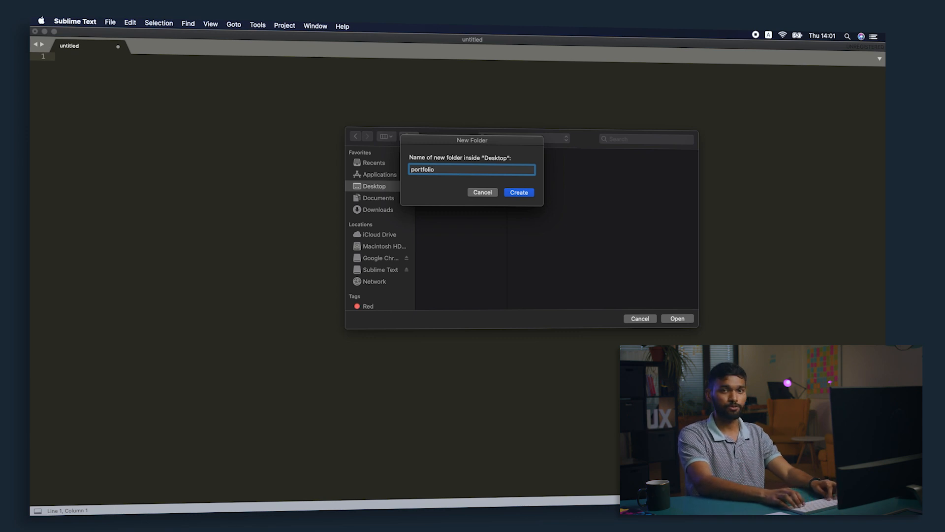
click(518, 192)
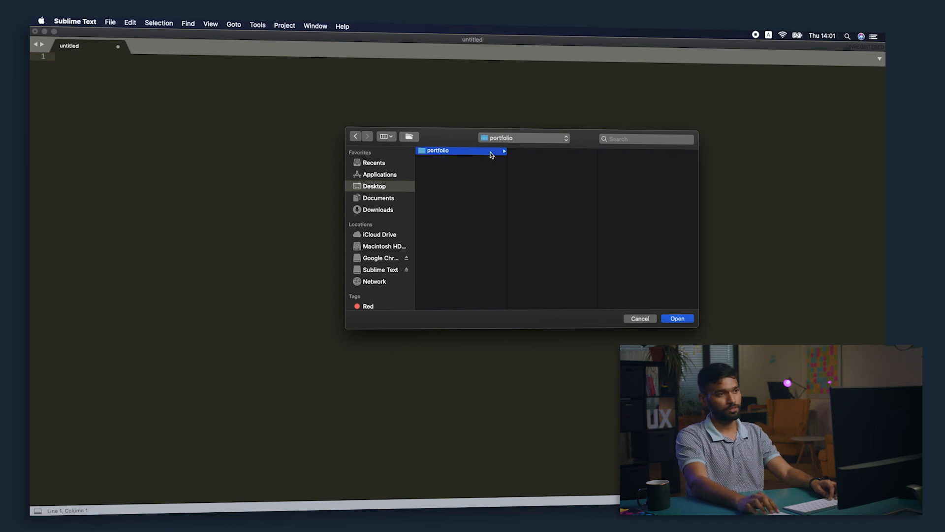
mouse_move(414, 144)
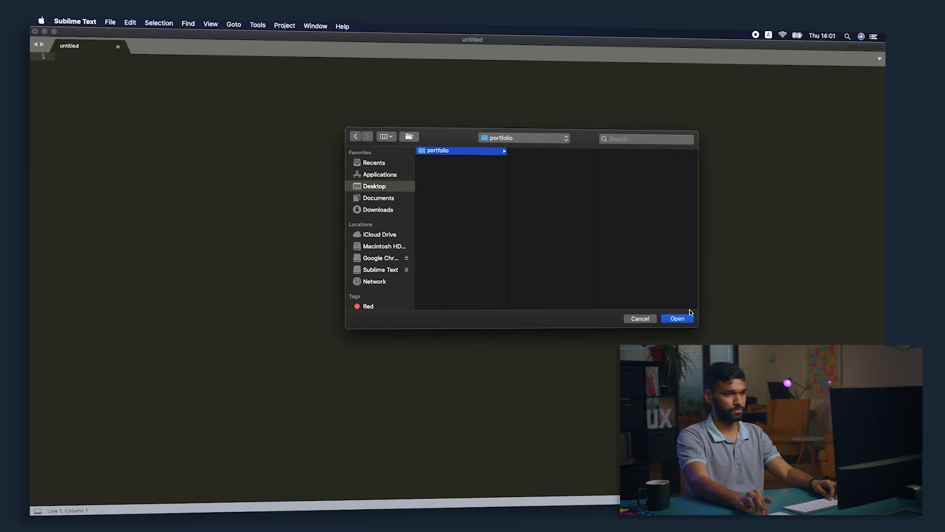
click(677, 318)
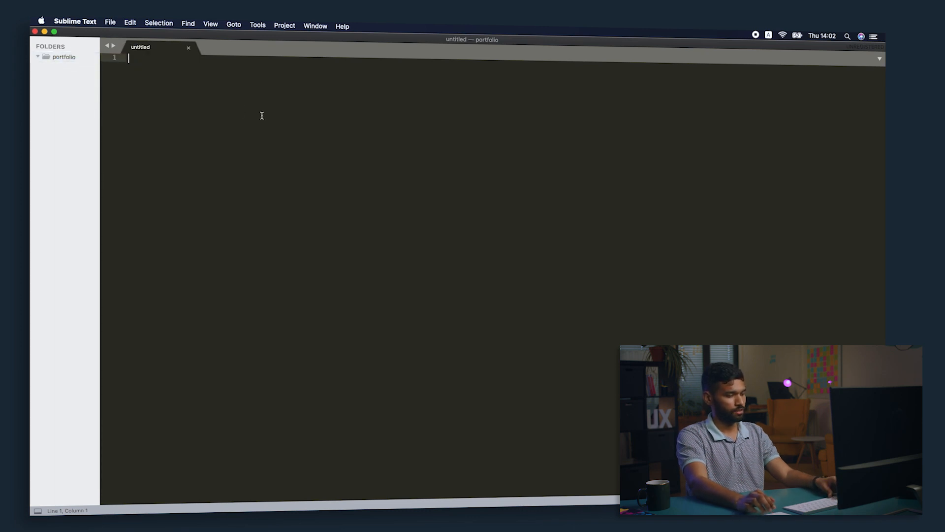
Save the untitled file as index.html in the portfolio folder.
click(110, 23)
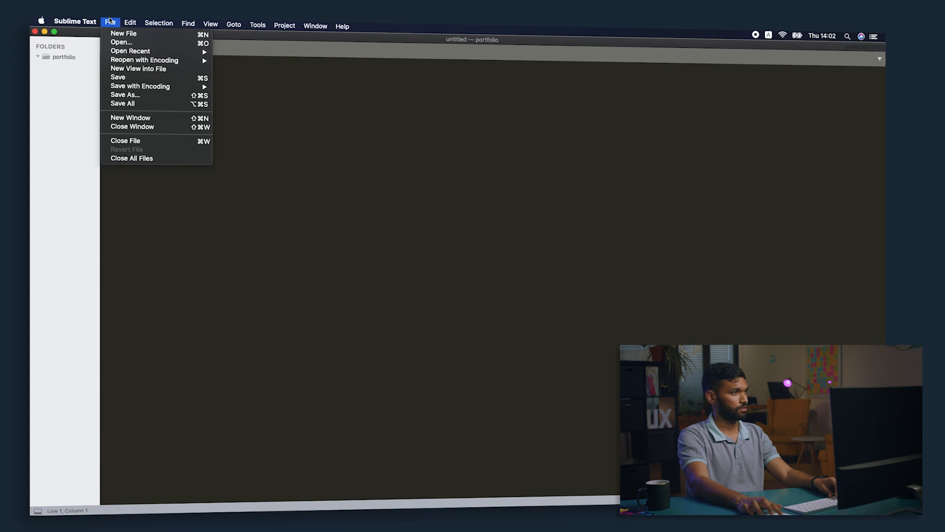
mouse_move(341, 105)
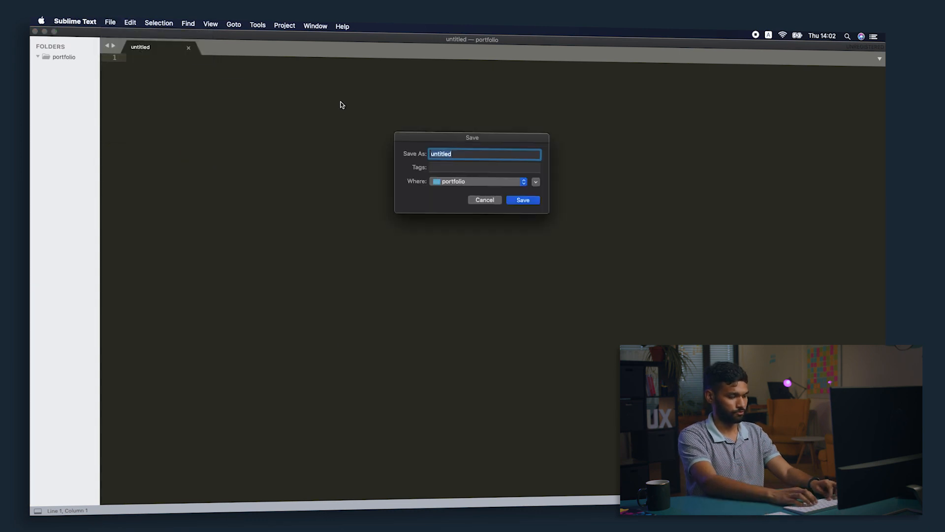
text(index.html)
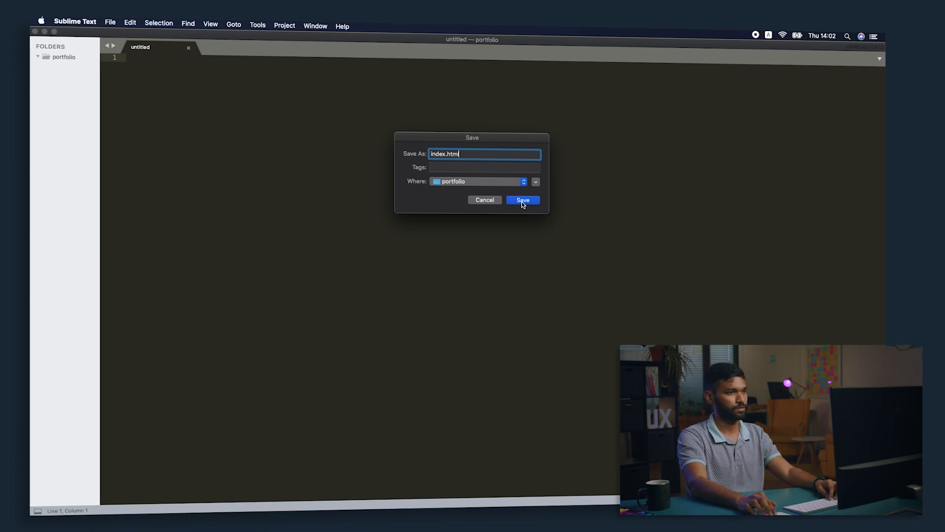
click(522, 199)
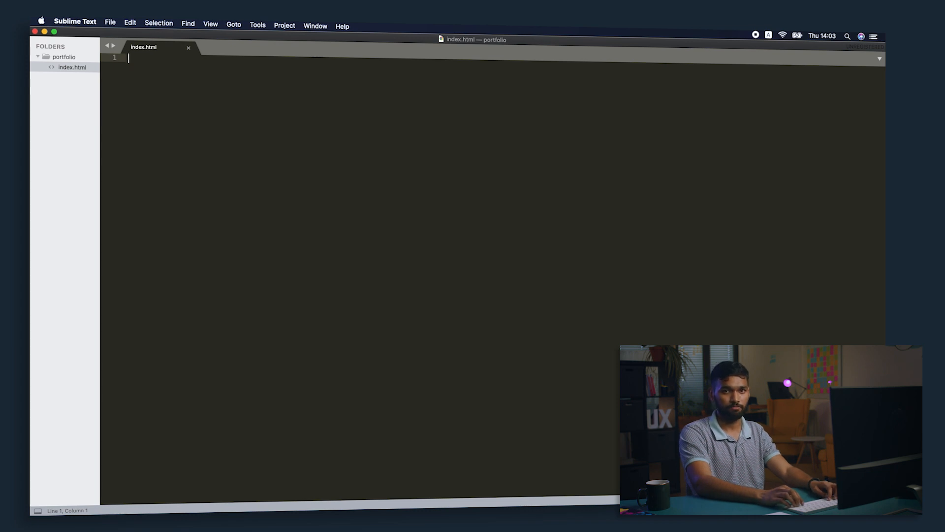
Write the DOCTYPE and a head containing <title>My first website</title>.
text(<!D)
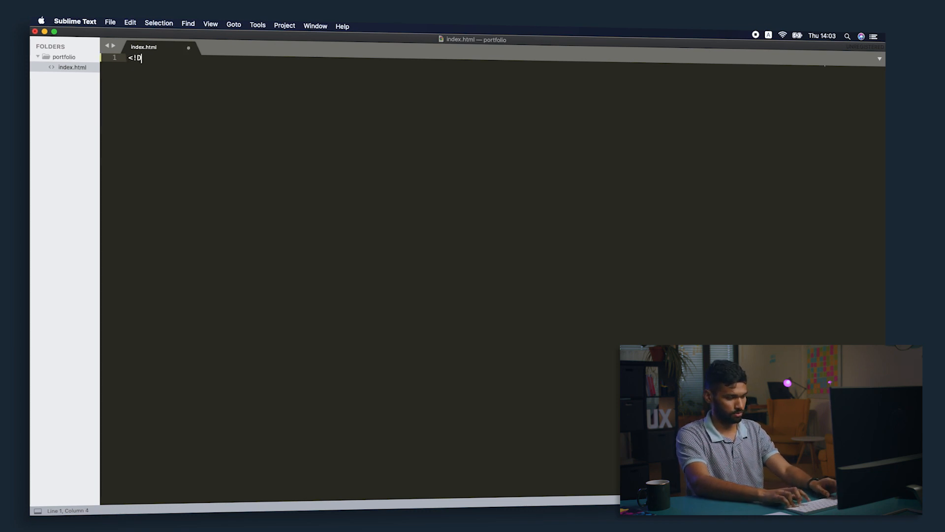
text(OCTYPE html>)
text(<html>)
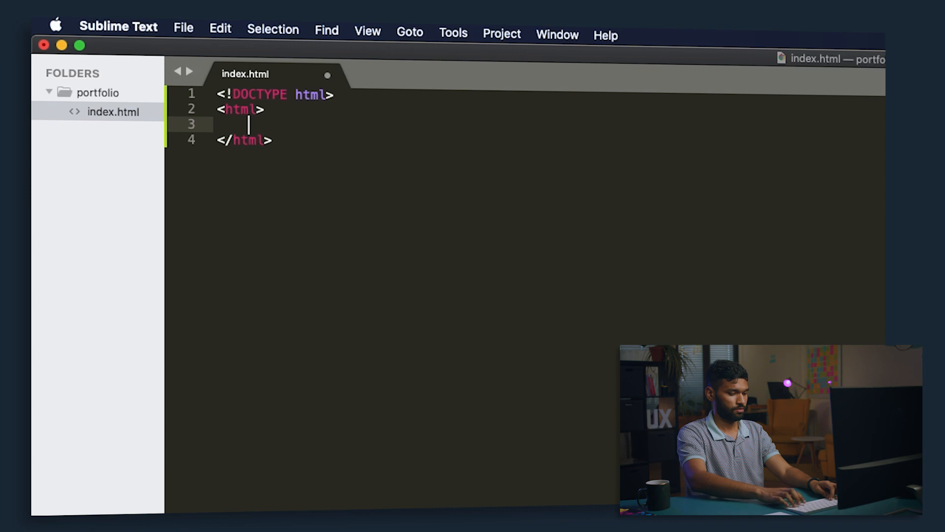
text(<head></head>)
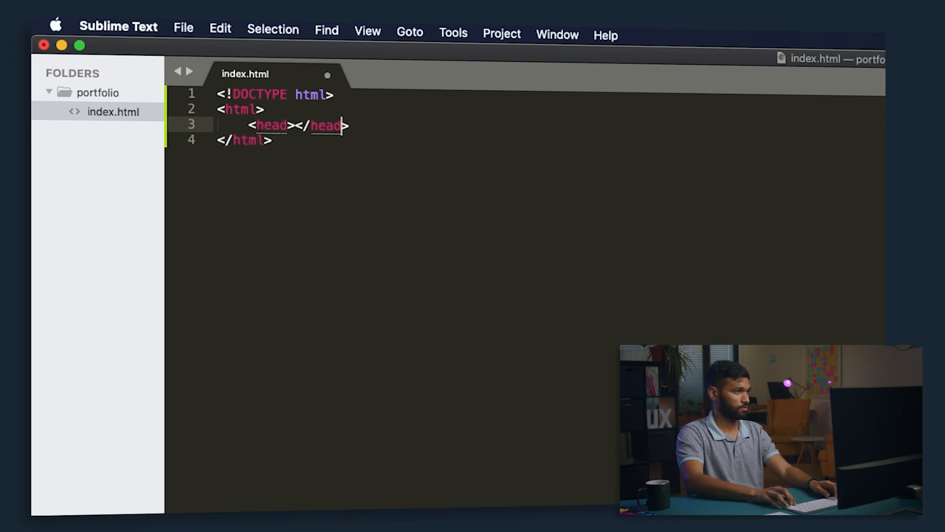
key(enter)
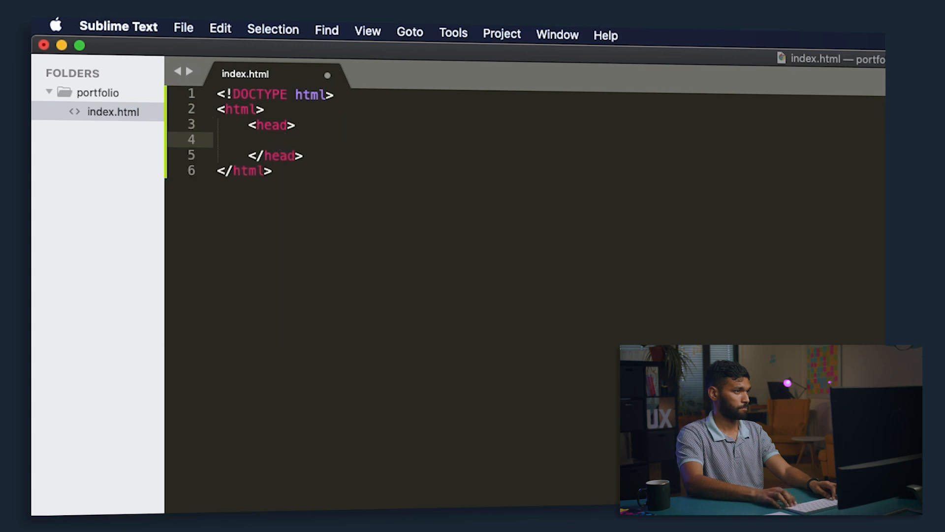
text(<title>)
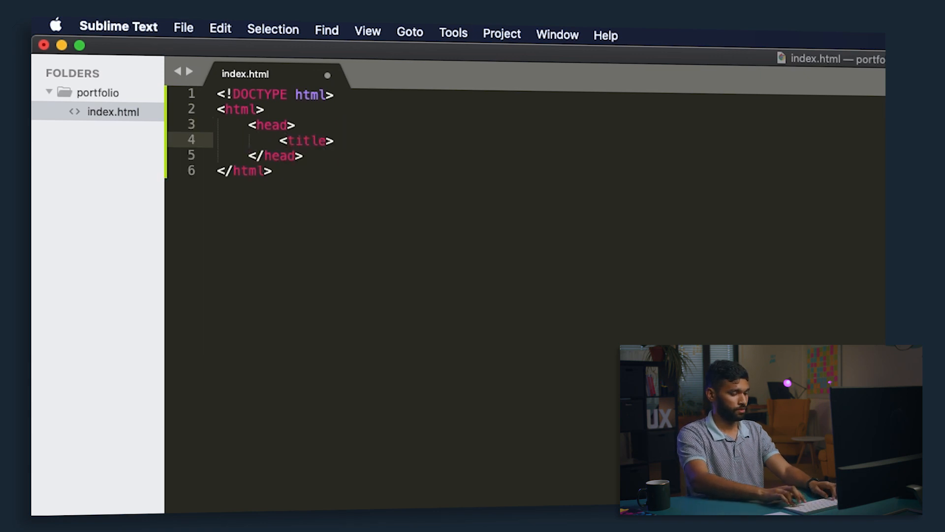
text(My first website)
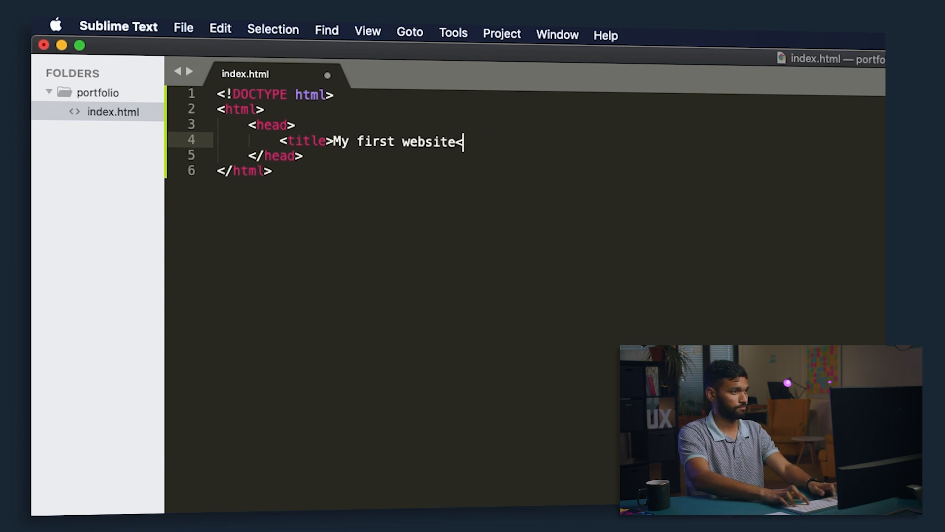
text(</title>)
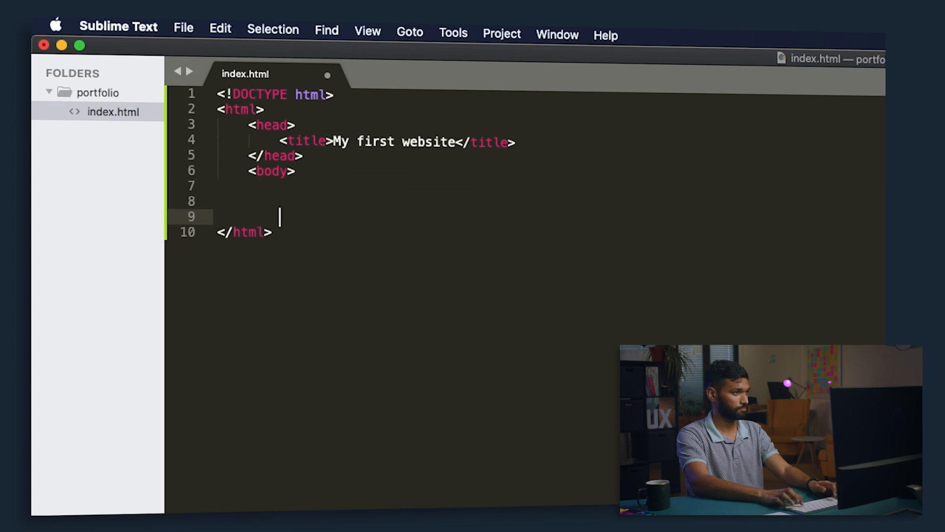
Add the body with an <h1>Hello world</h1> heading.
text(</body>)
click(549, 185)
text(<h2)
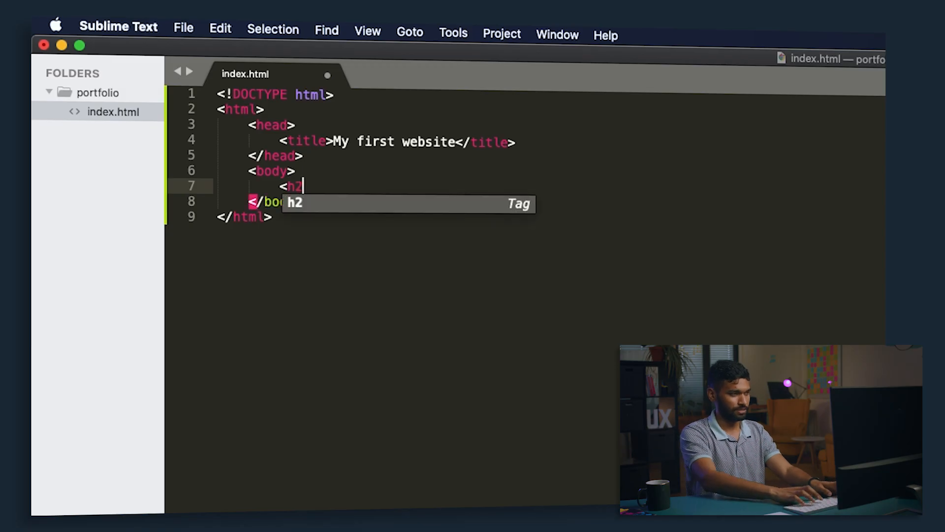
text(1>)
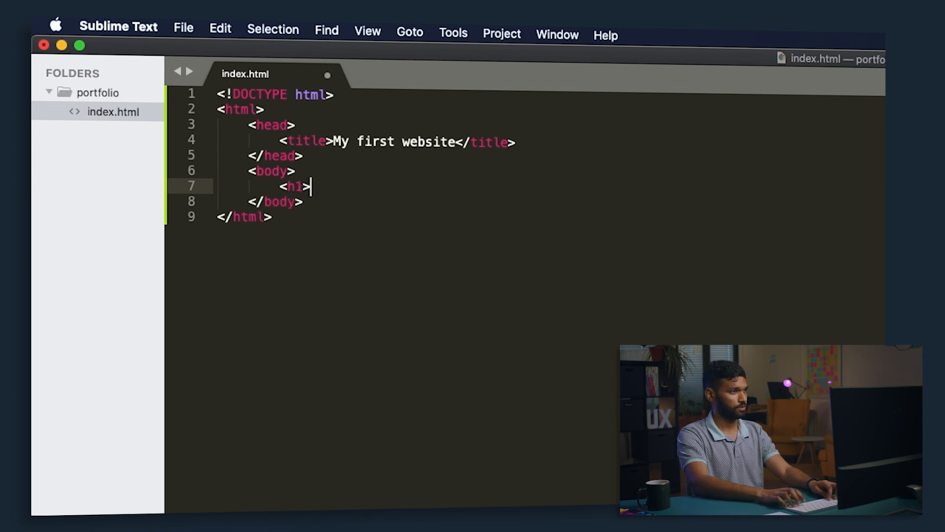
text(Hell)
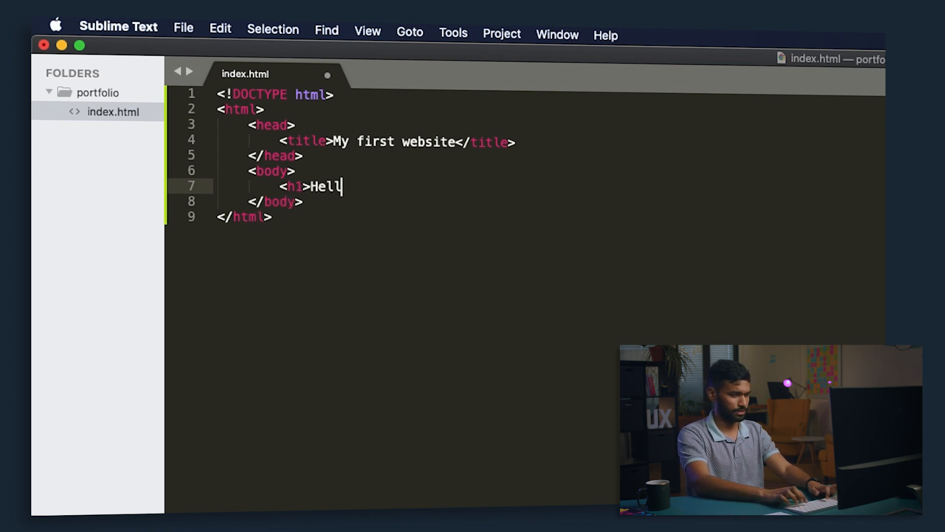
text(o world</h1>)
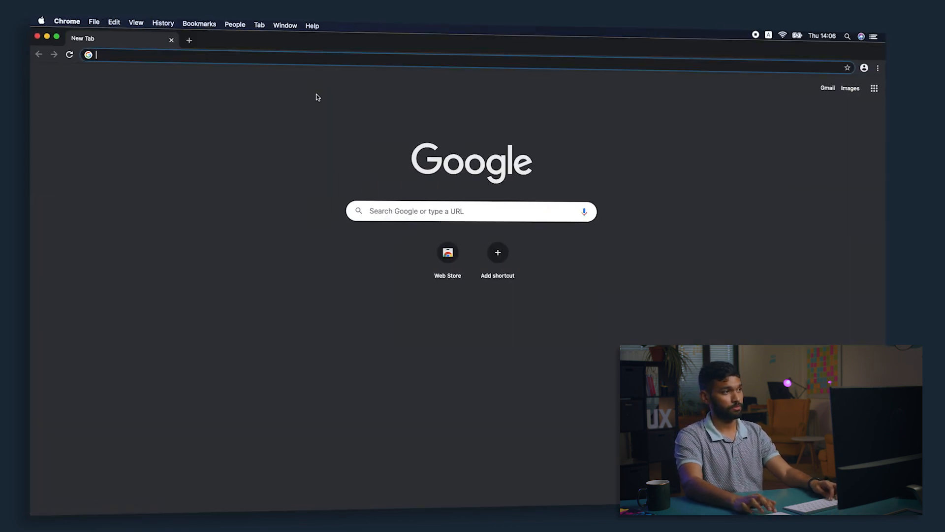
Browse file:/// through Users, Desktop and portfolio to load index.html in Chrome.
text(file:///)
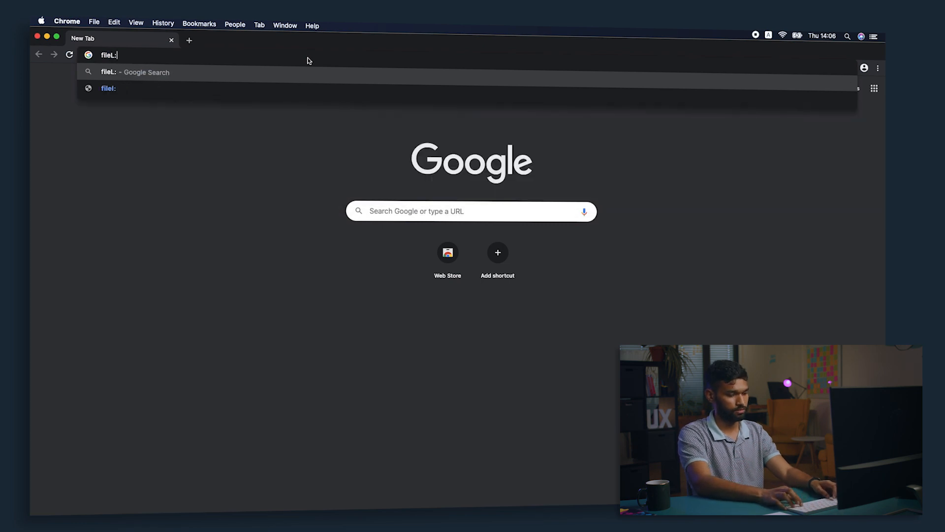
text(file:///)
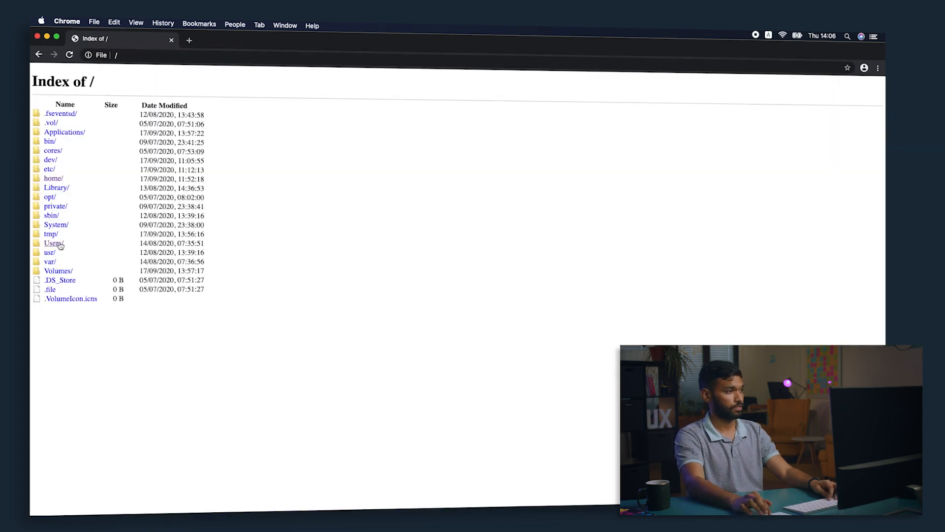
click(53, 243)
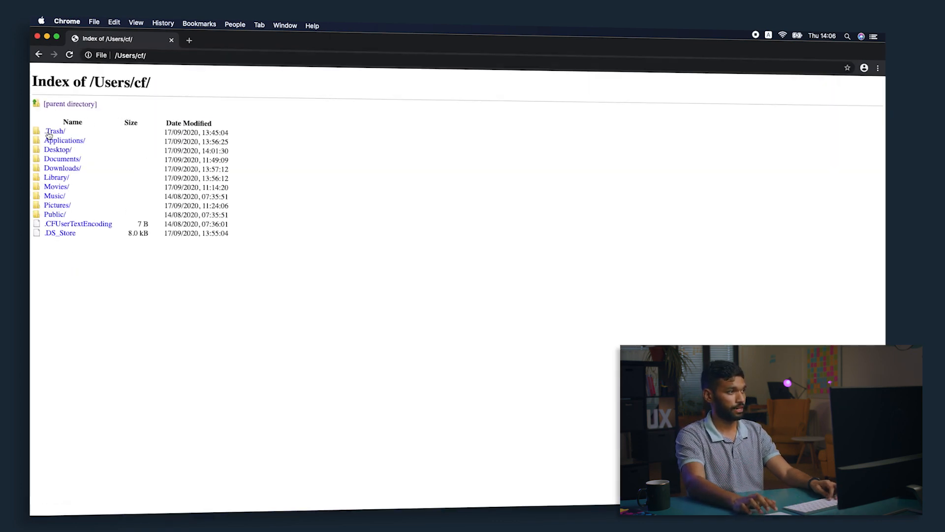
click(58, 150)
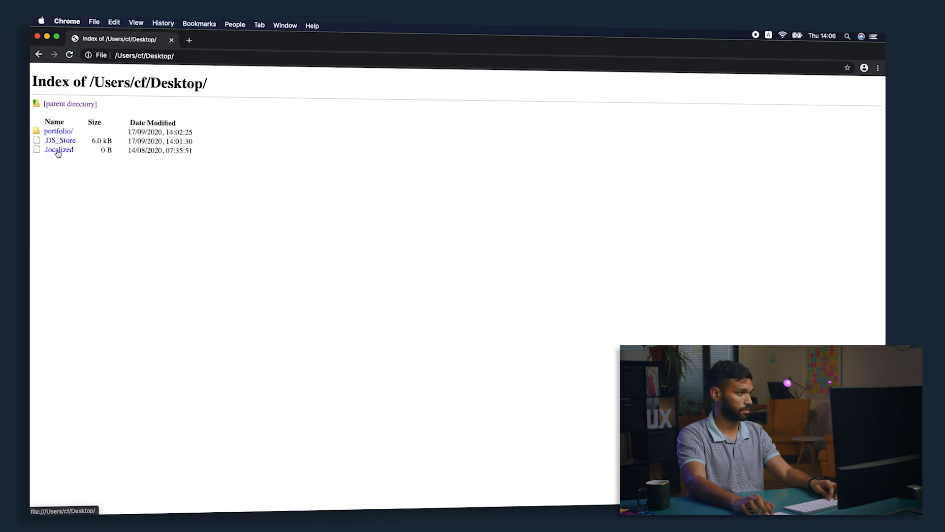
click(58, 131)
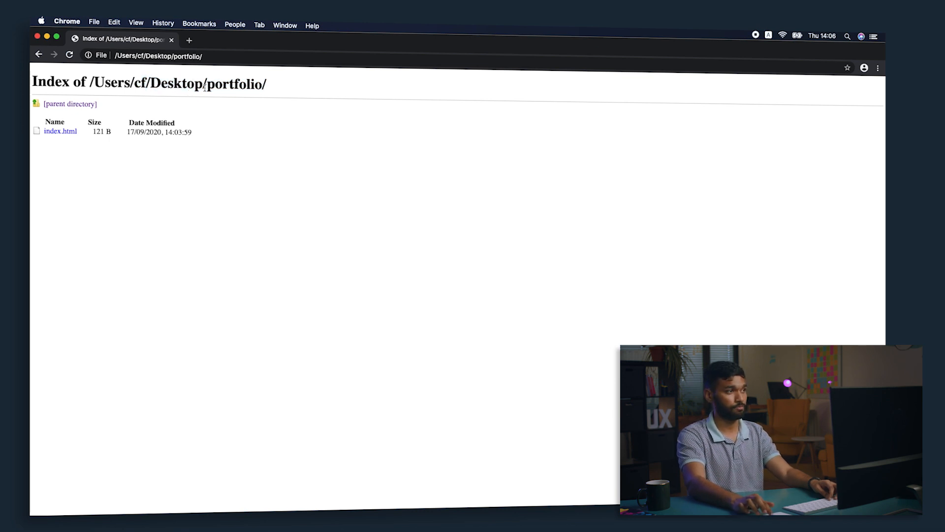
mouse_move(139, 164)
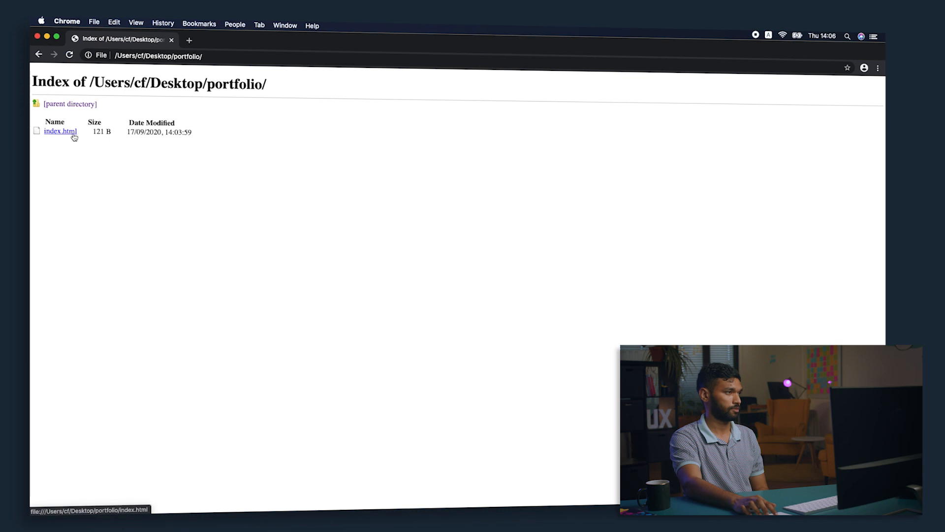
click(60, 131)
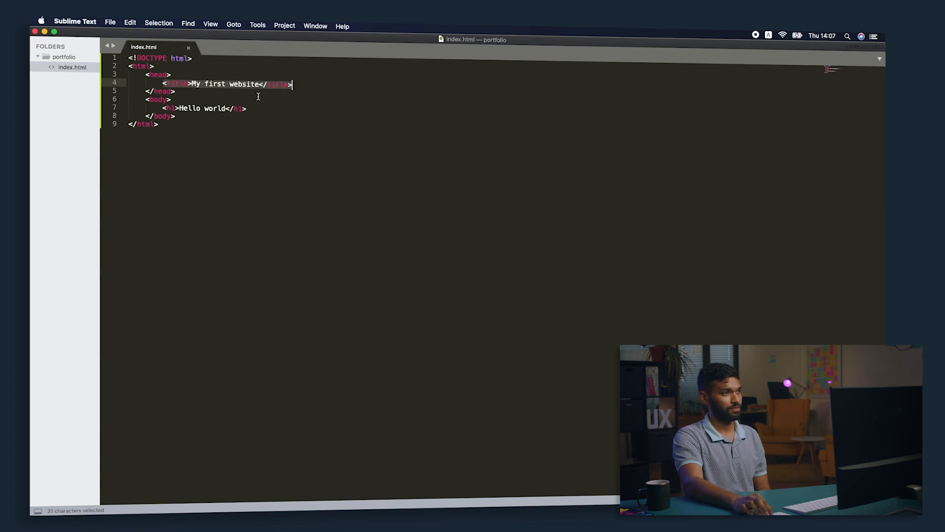
Extend the <h1> text after 'Hello world' toward 'my first website'.
click(286, 108)
text(, )
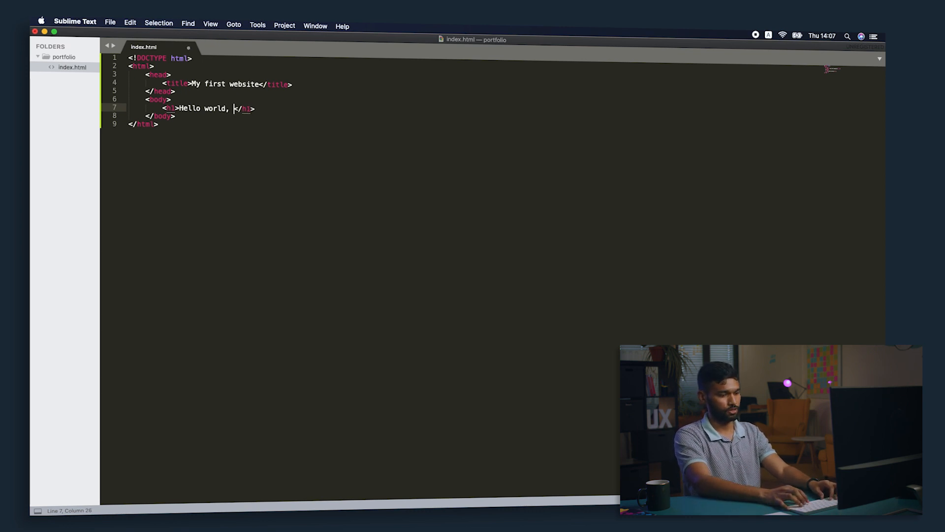
text(my first we)
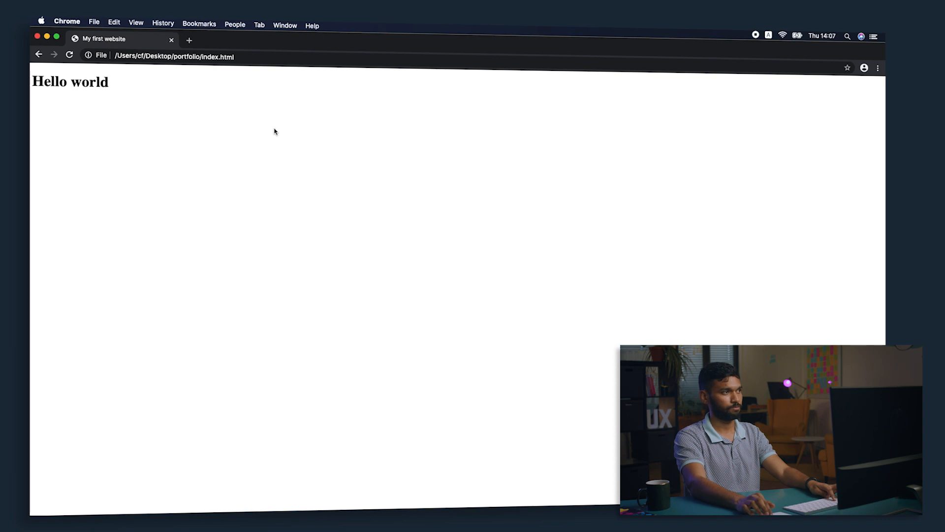
Finish the heading as 'Hello world, my first website' and show it reloaded in Chrome.
text(, my first website)
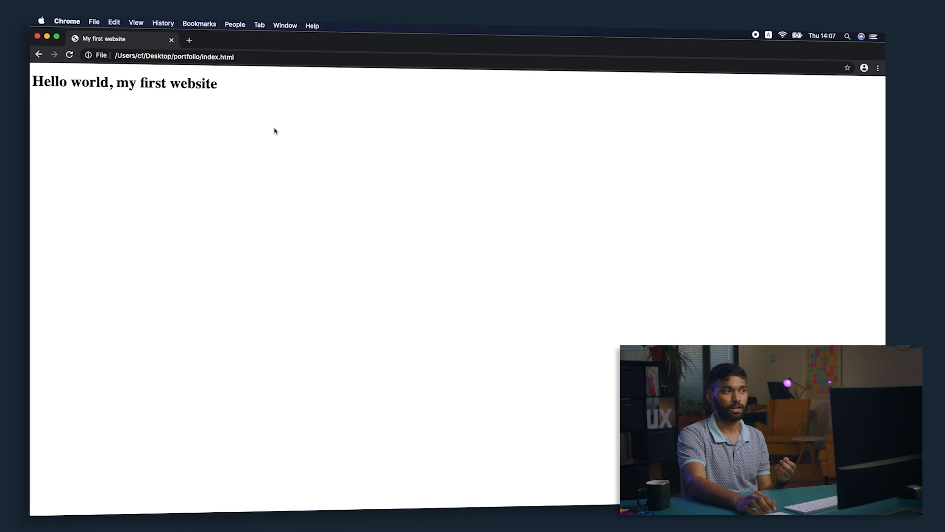
mouse_move(238, 105)
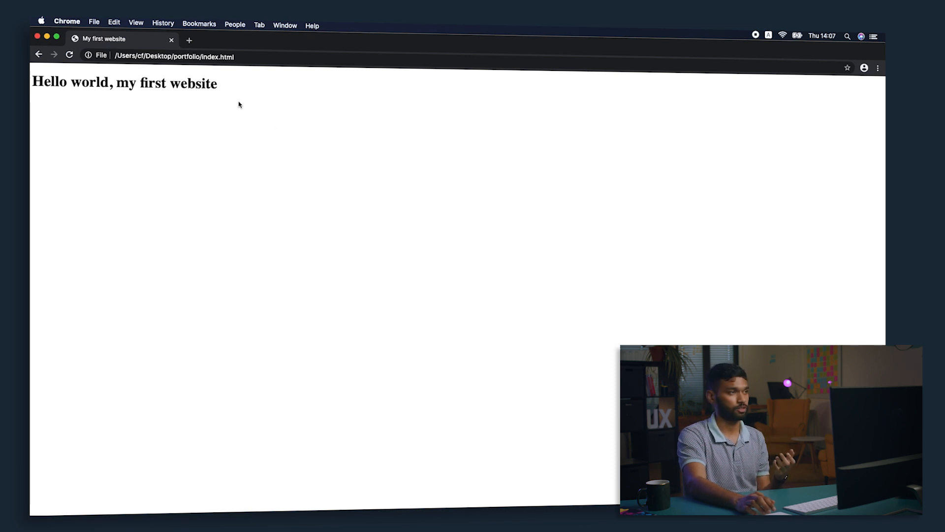
mouse_move(119, 70)
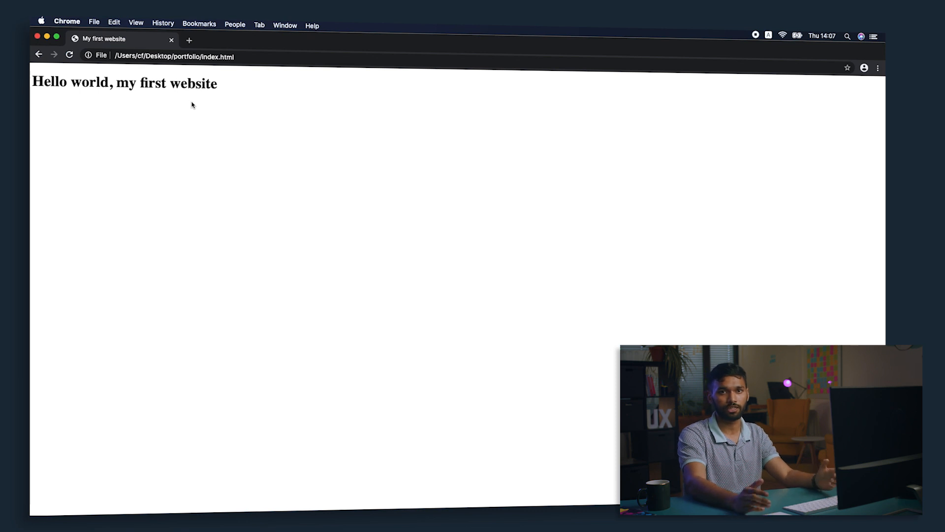
mouse_move(216, 120)
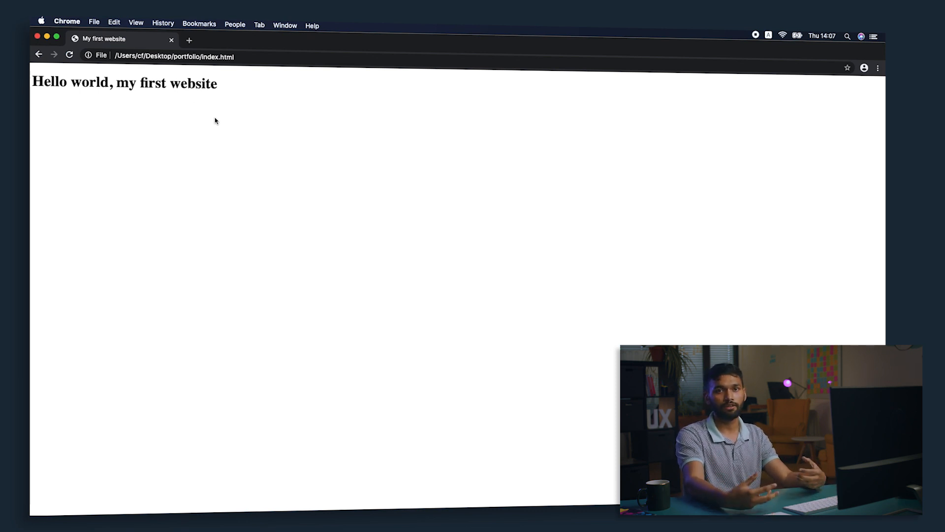